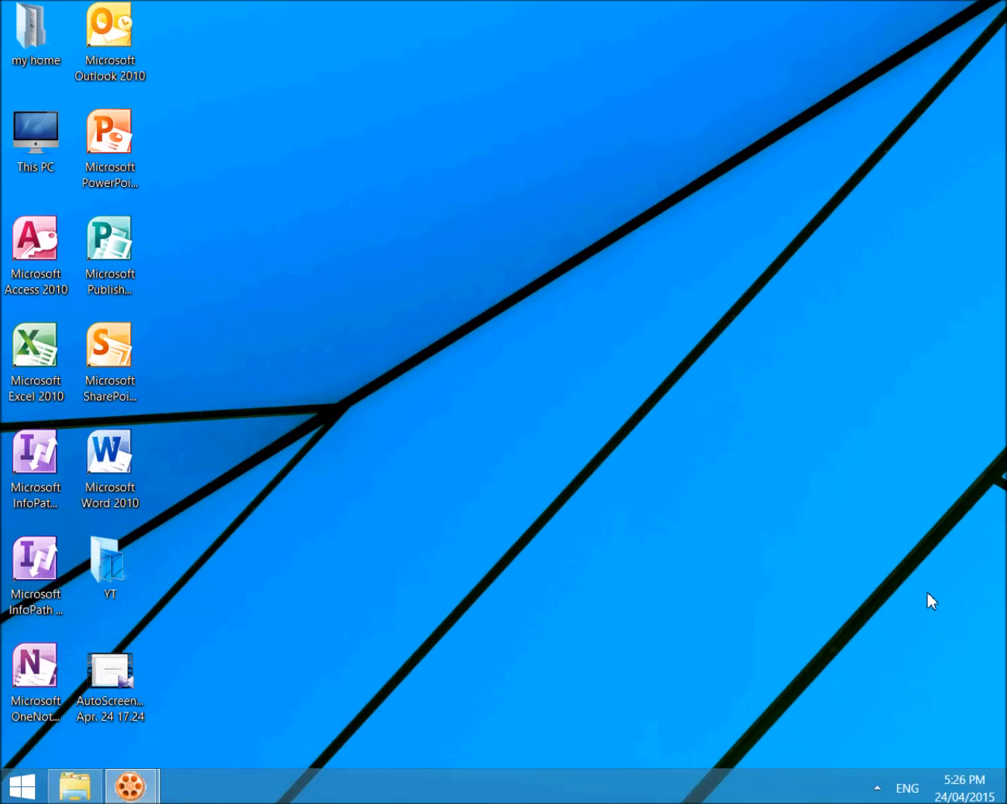
Right-click the Microsoft PowerPoint 2010 desktop shortcut to show its context menu
{"action": "right_click", "coordinate": [109, 132]}
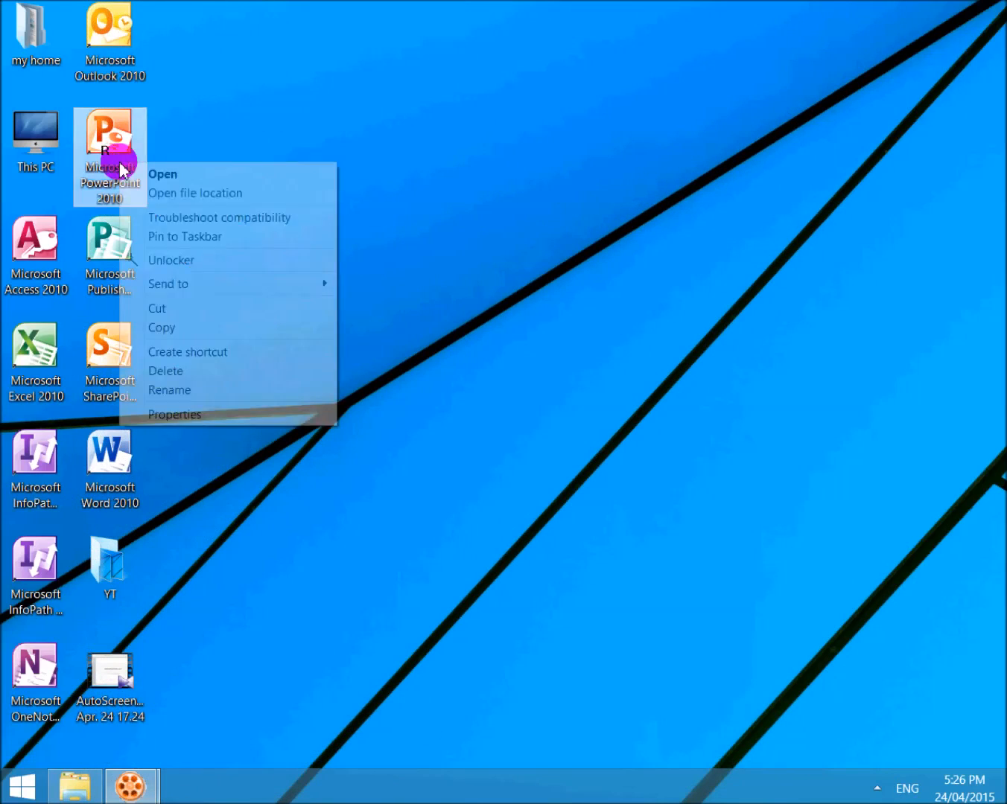
{"action": "left_click", "coordinate": [162, 174]}
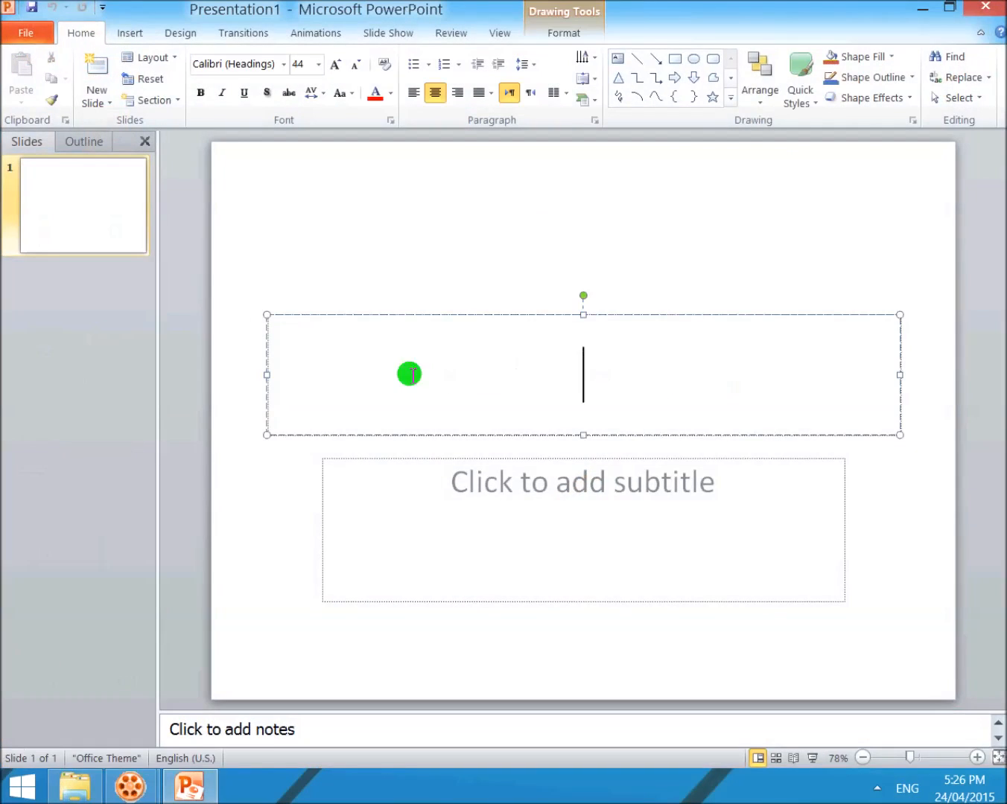
{"action": "type", "text": "www."}
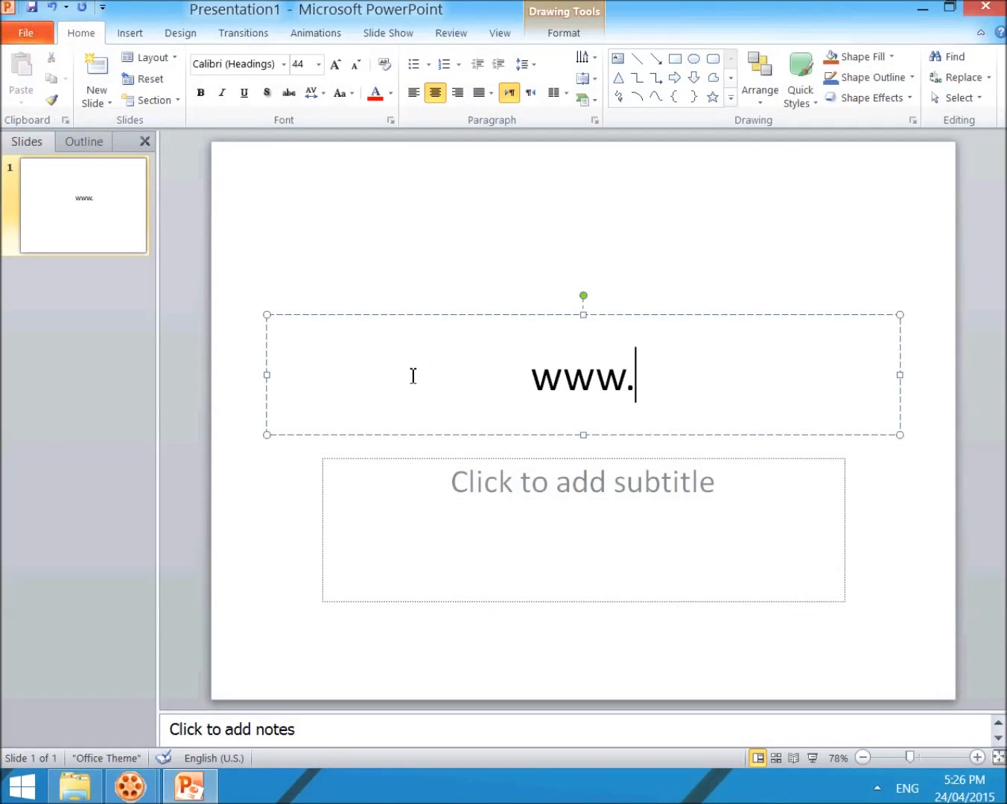
{"action": "type", "text": "faceboo"}
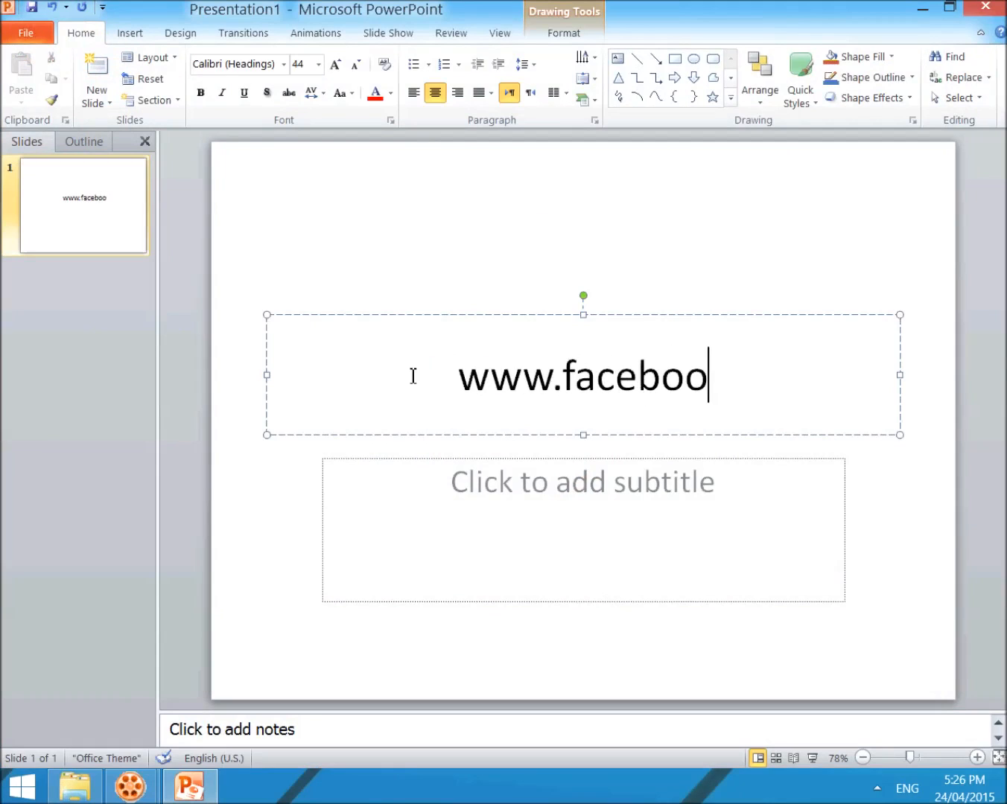
{"action": "type", "text": "k.com"}
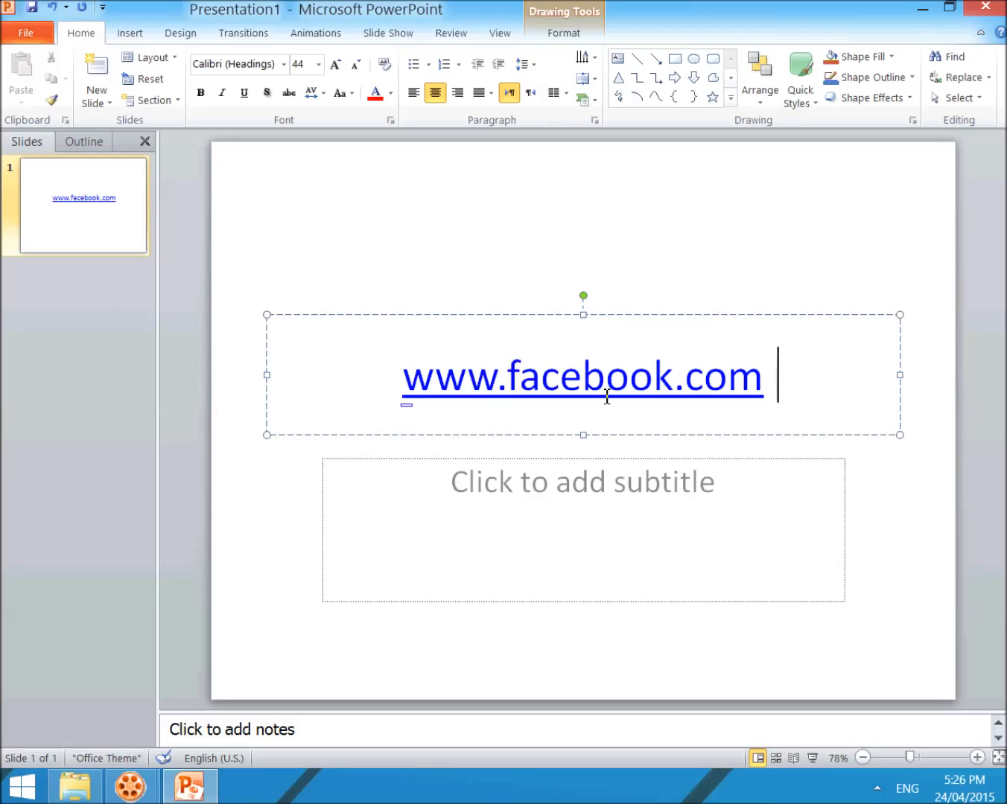
{"action": "mouse_move", "coordinate": [598, 477]}
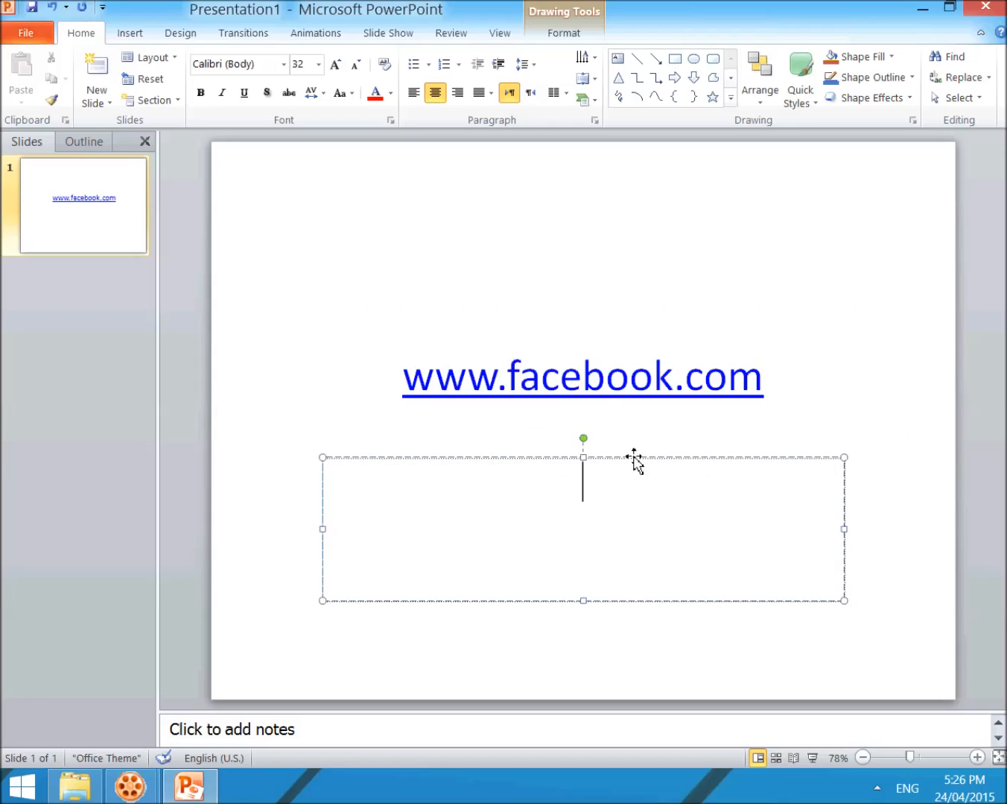
Enter 'Click here' in the subtitle placeholder and select those words
{"action": "type", "text": "click here"}
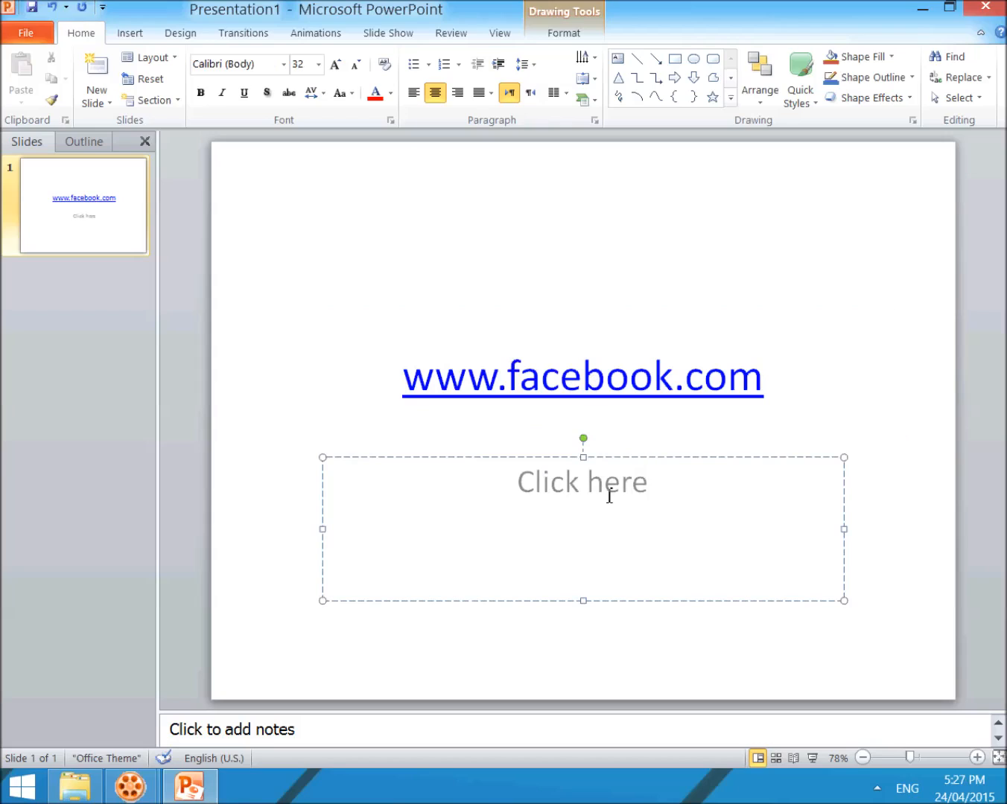
{"action": "double_click", "coordinate": [582, 482]}
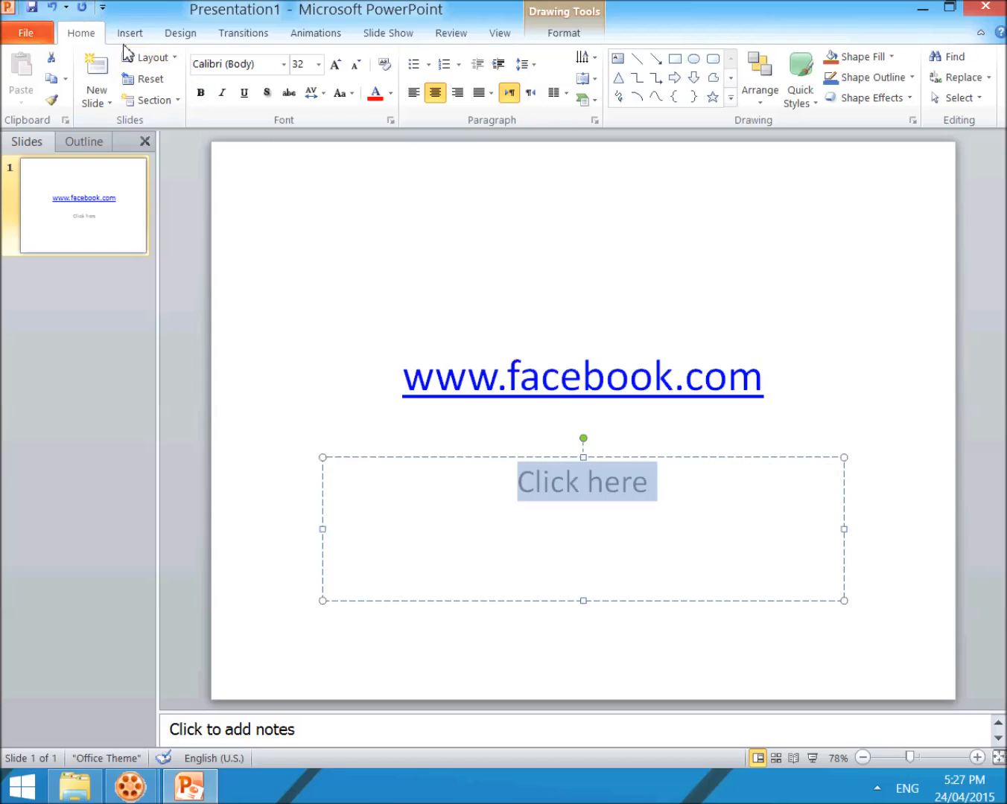
{"action": "left_click", "coordinate": [381, 71]}
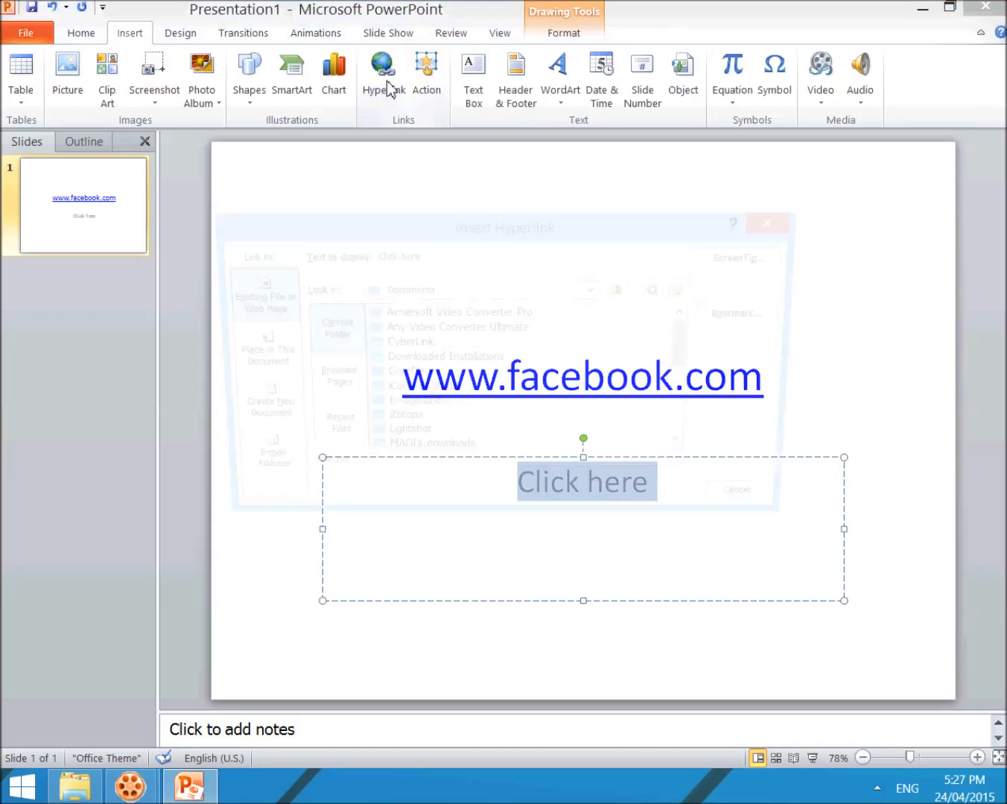
{"action": "left_click", "coordinate": [382, 75]}
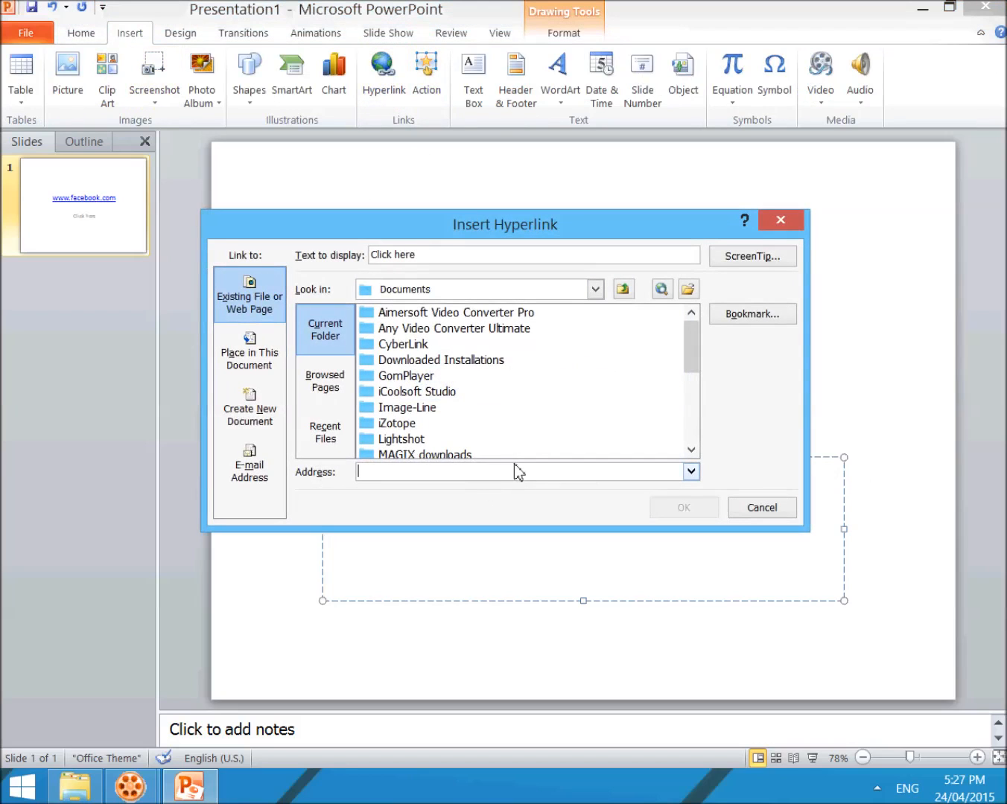
{"action": "type", "text": "http://www.com"}
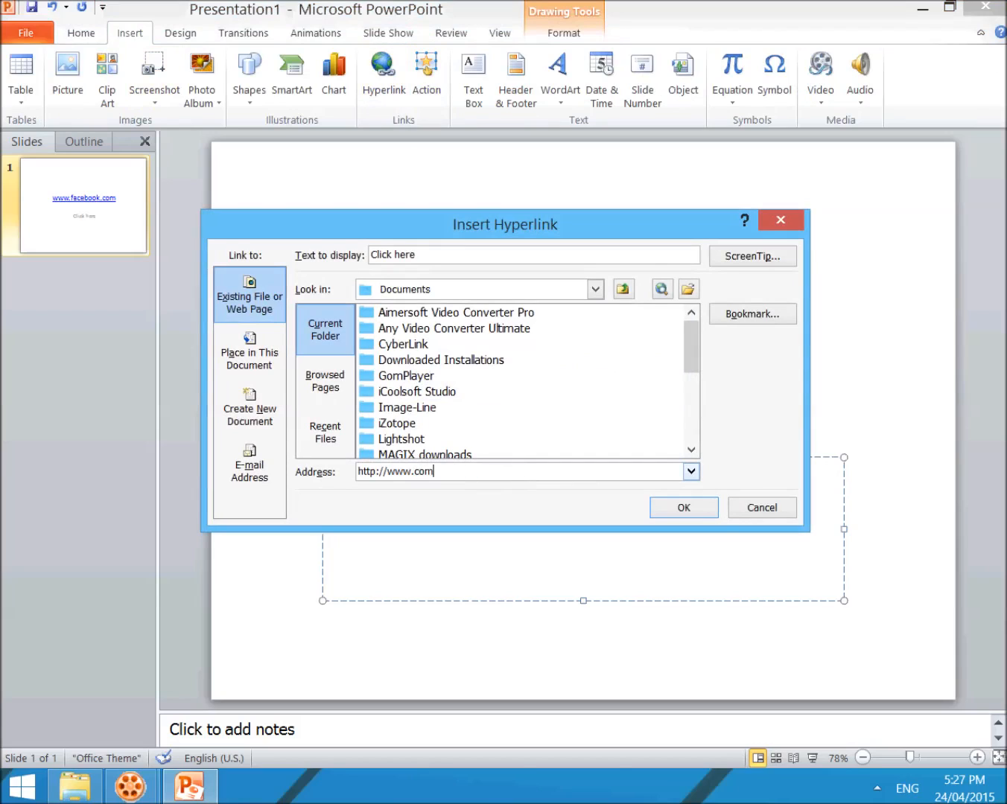
{"action": "key", "text": "BackSpace"}
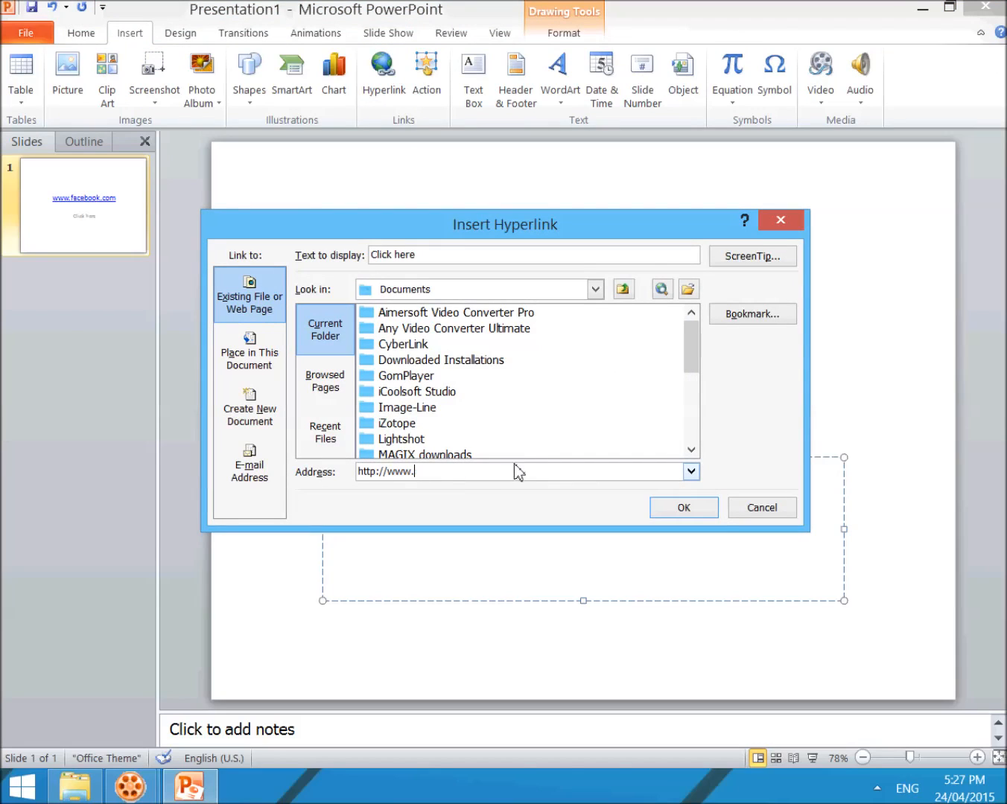
{"action": "type", "text": "youtube.com"}
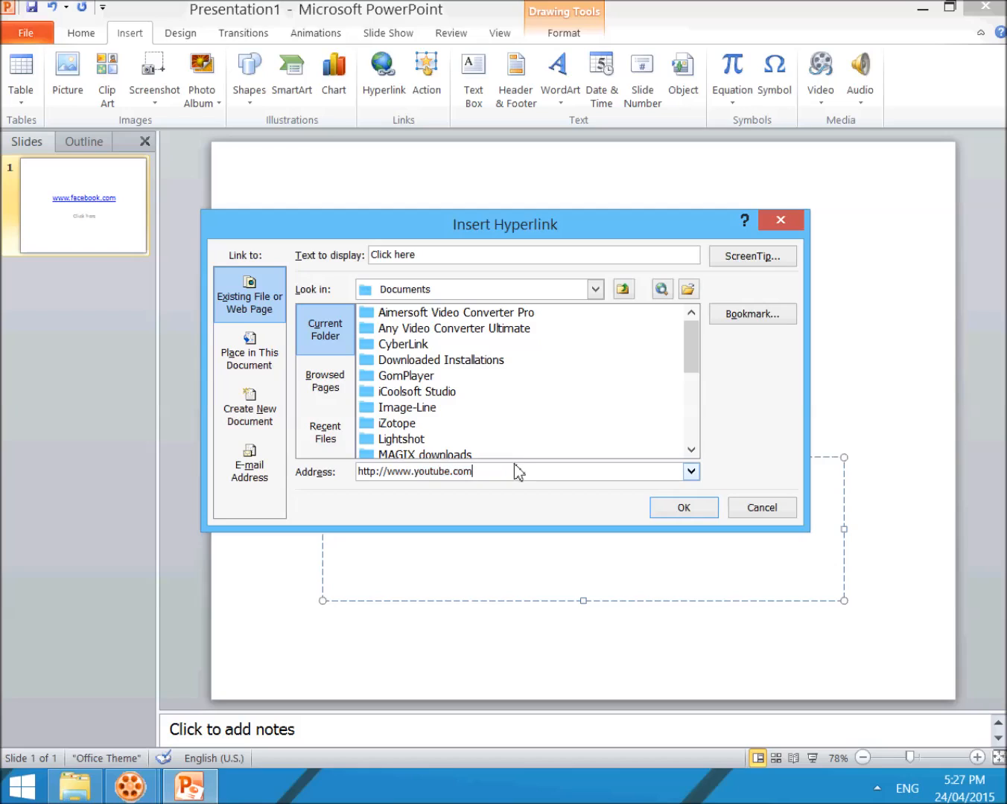
{"action": "left_click", "coordinate": [683, 507]}
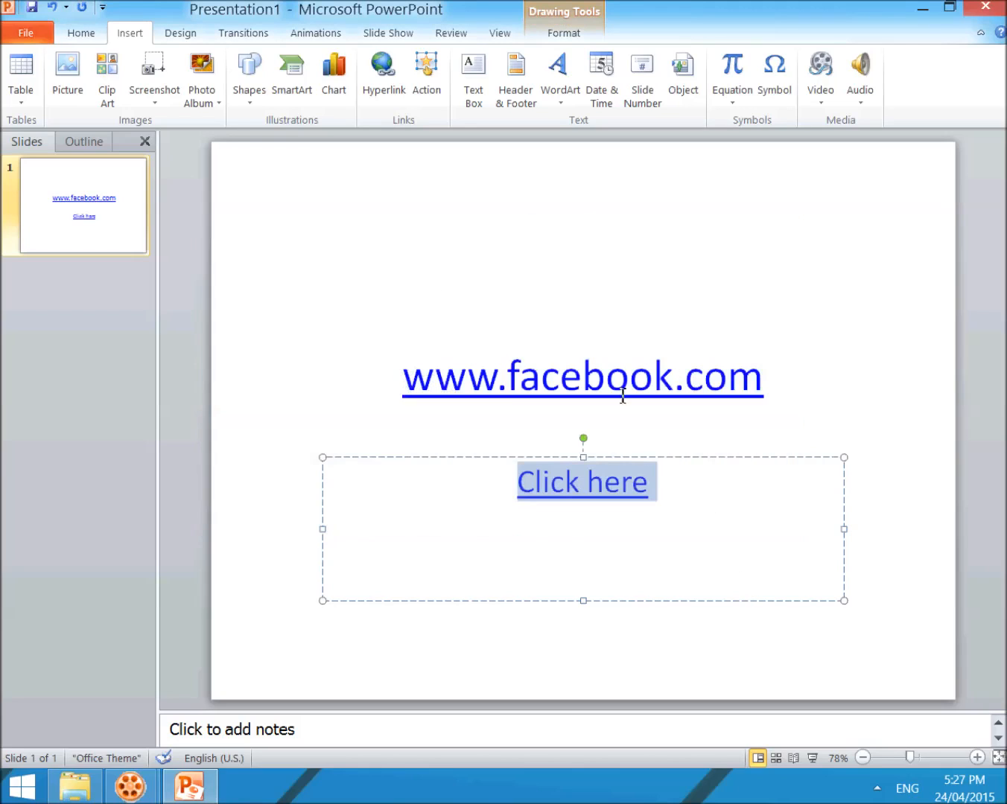
Deselect the text and start the slide show from the beginning
{"action": "left_click", "coordinate": [246, 238]}
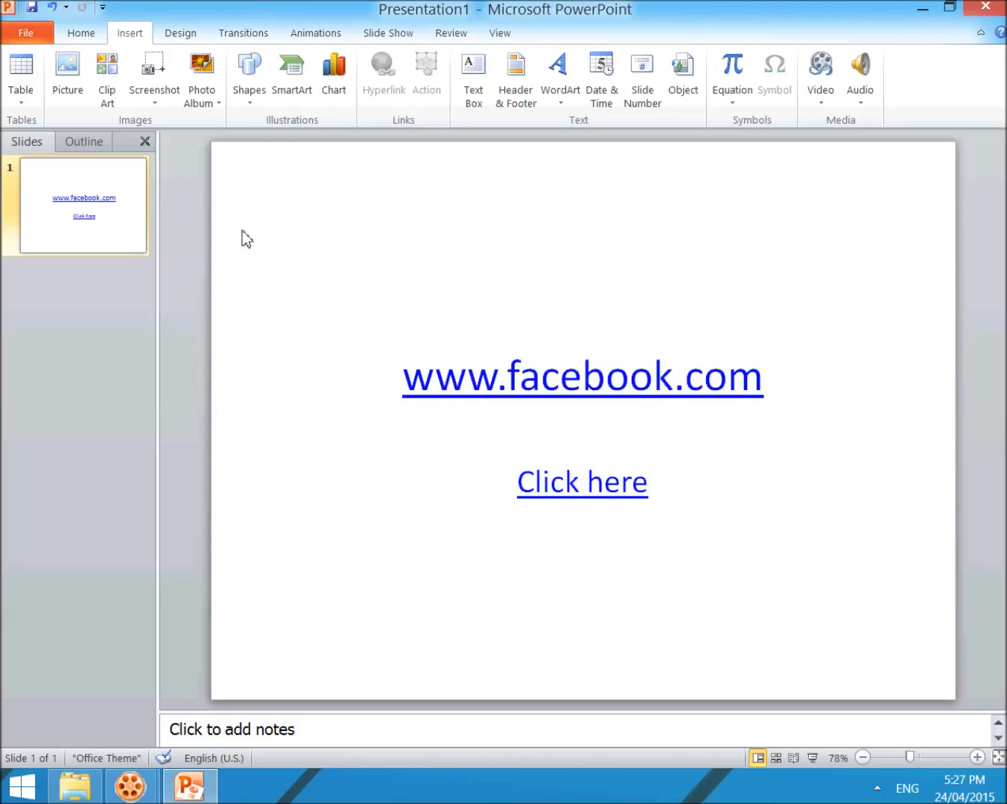
{"action": "left_click", "coordinate": [388, 32]}
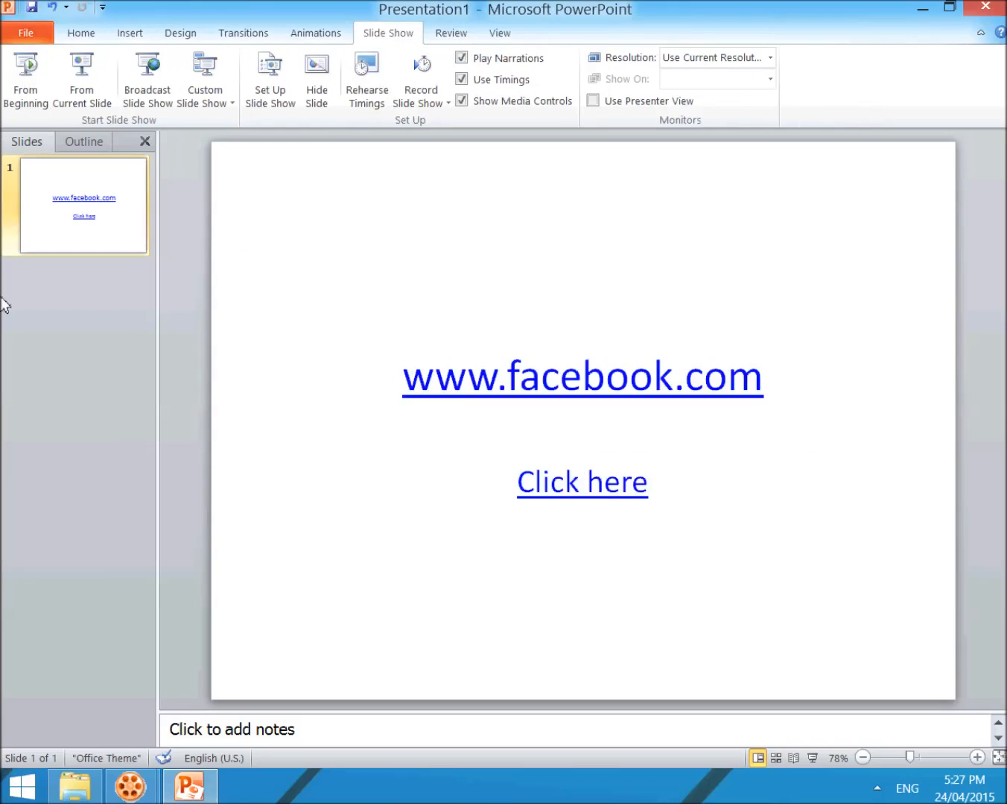
{"action": "left_click", "coordinate": [25, 78]}
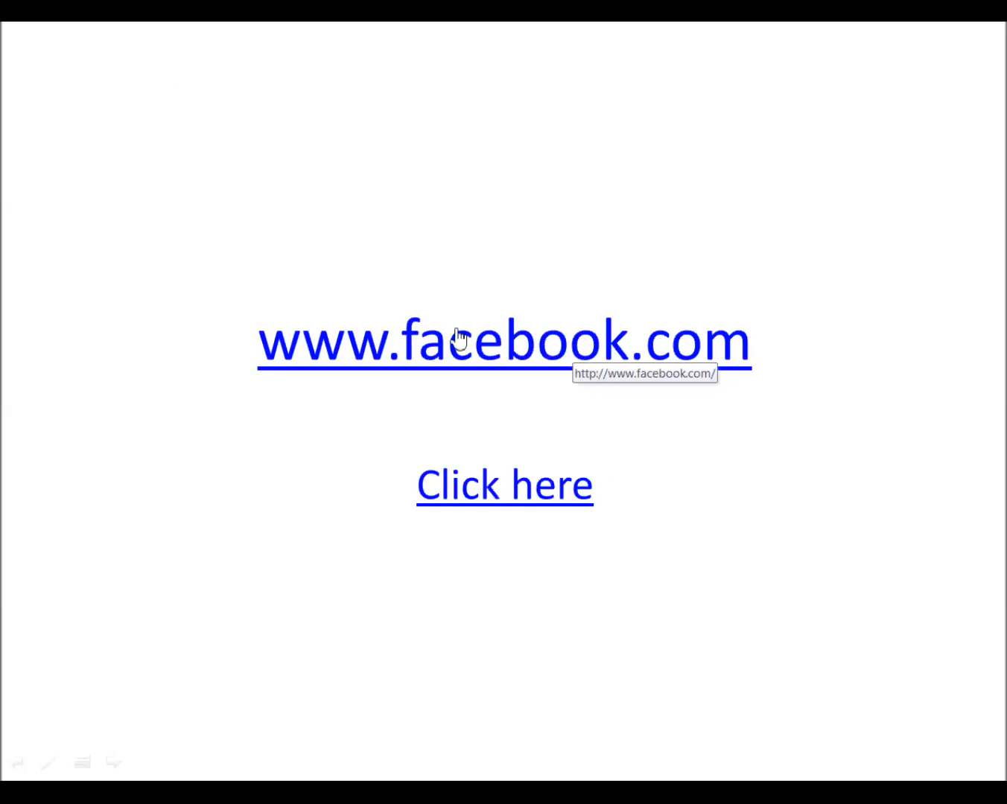
{"action": "mouse_move", "coordinate": [537, 496]}
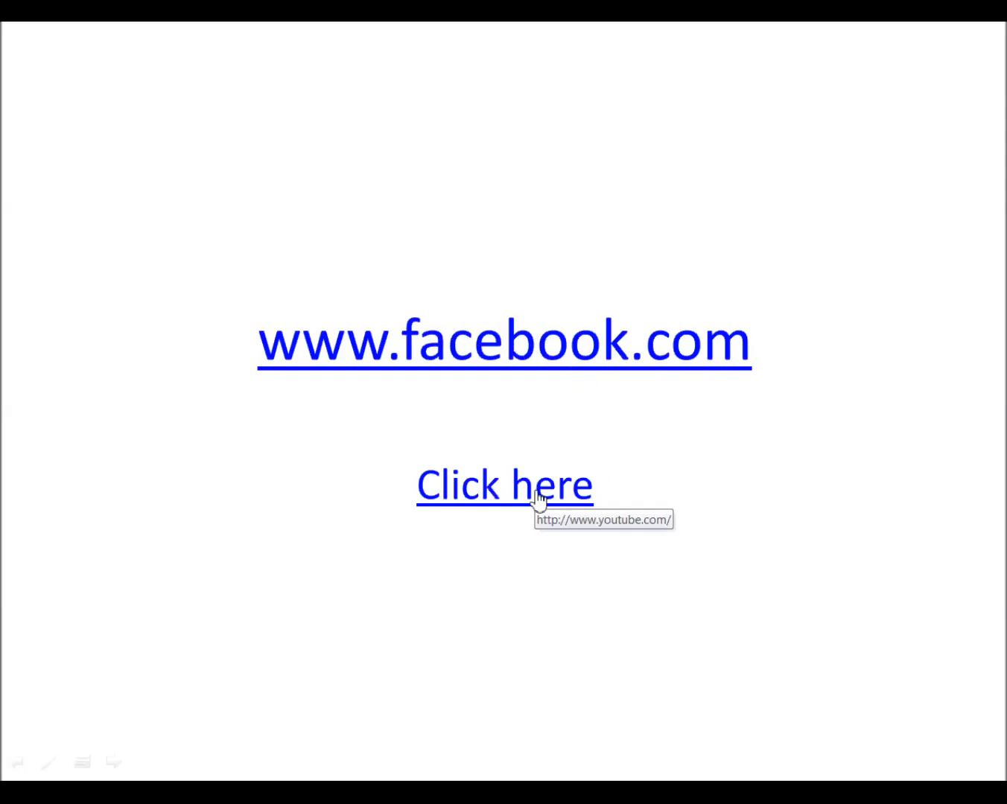